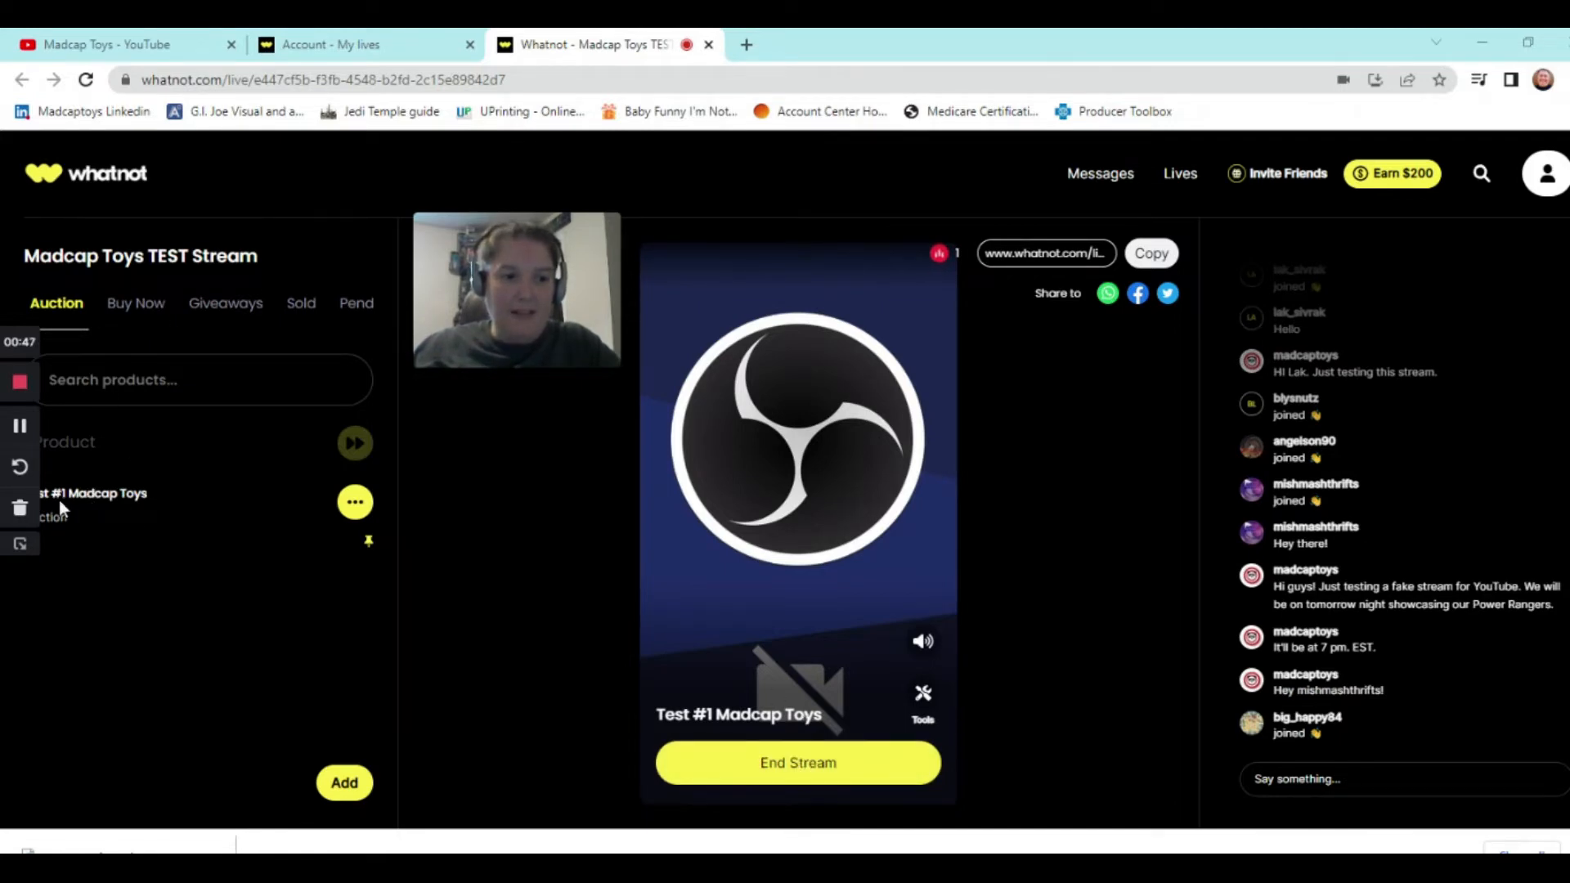
{"action": "mouse_move", "coordinate": [85, 515]}
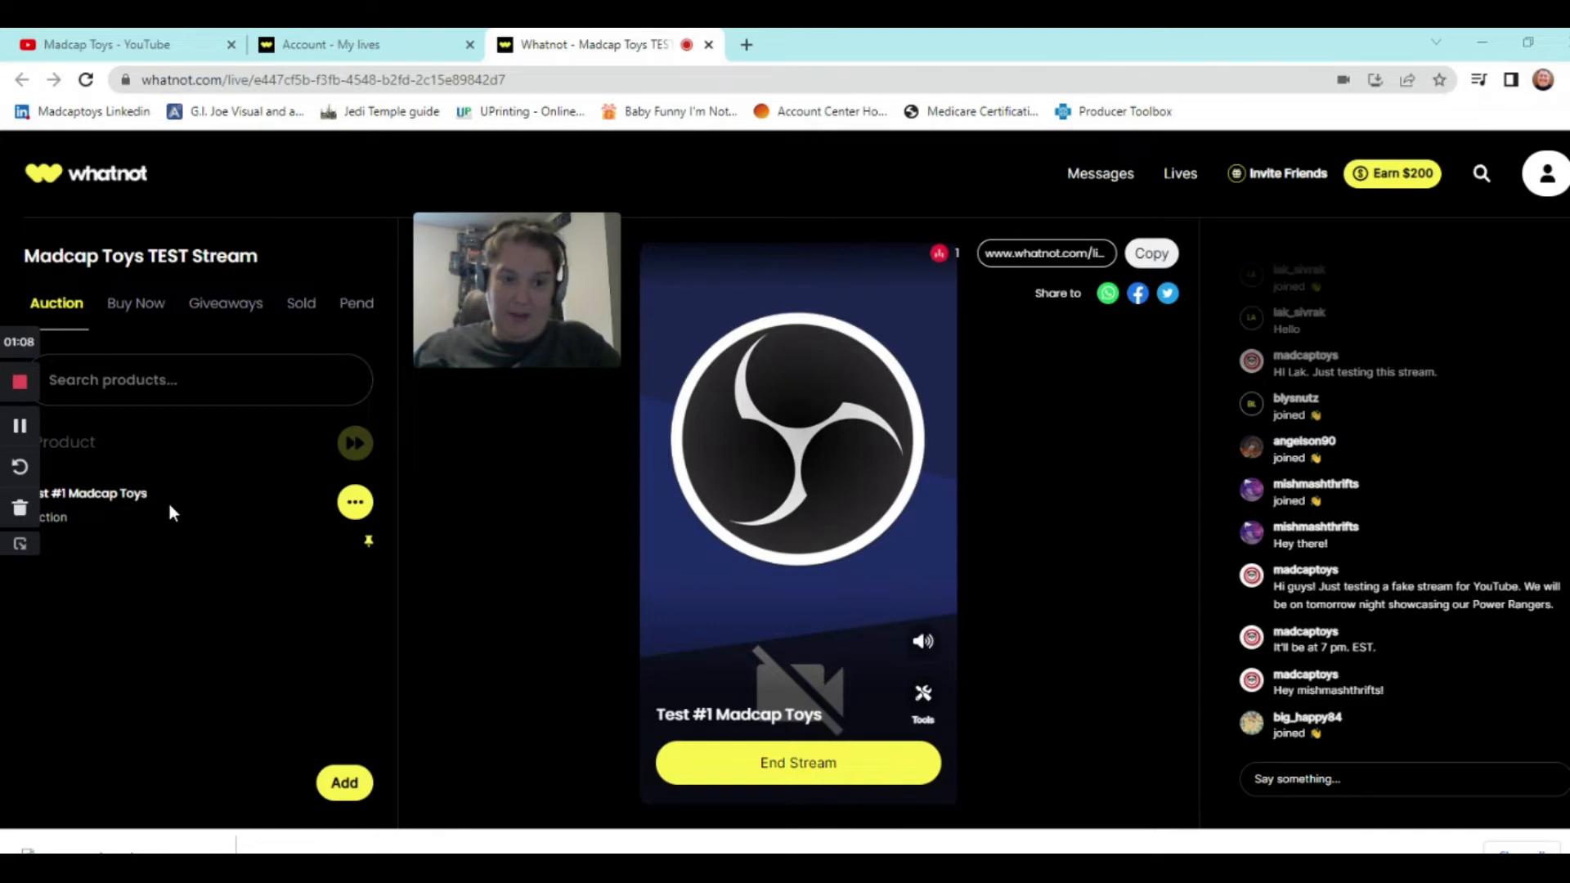
{"action": "mouse_move", "coordinate": [194, 600]}
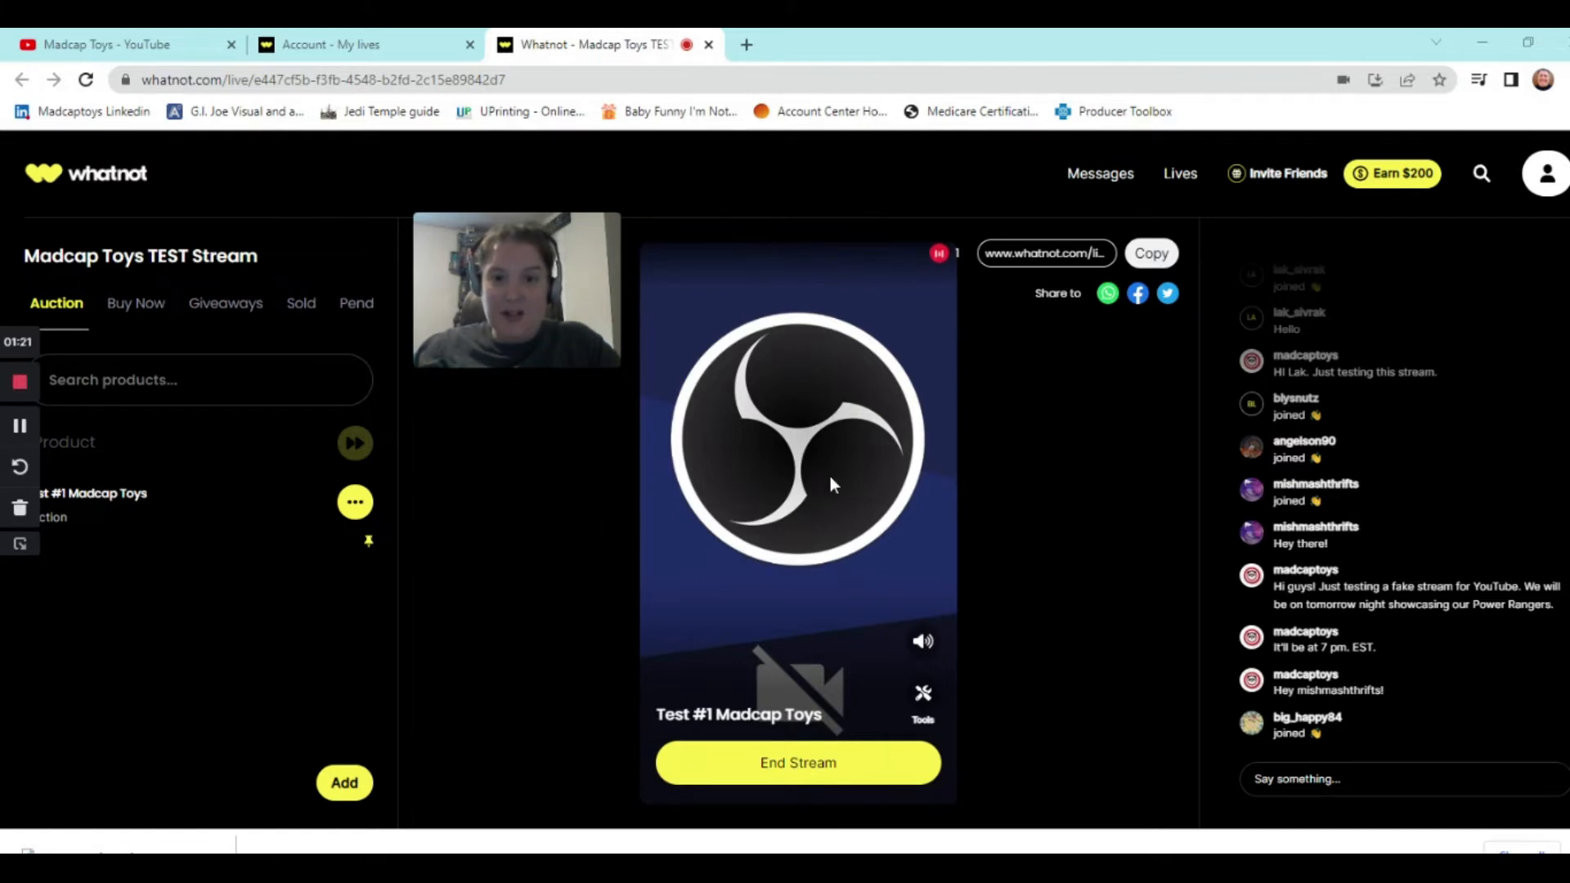
{"action": "mouse_move", "coordinate": [326, 515]}
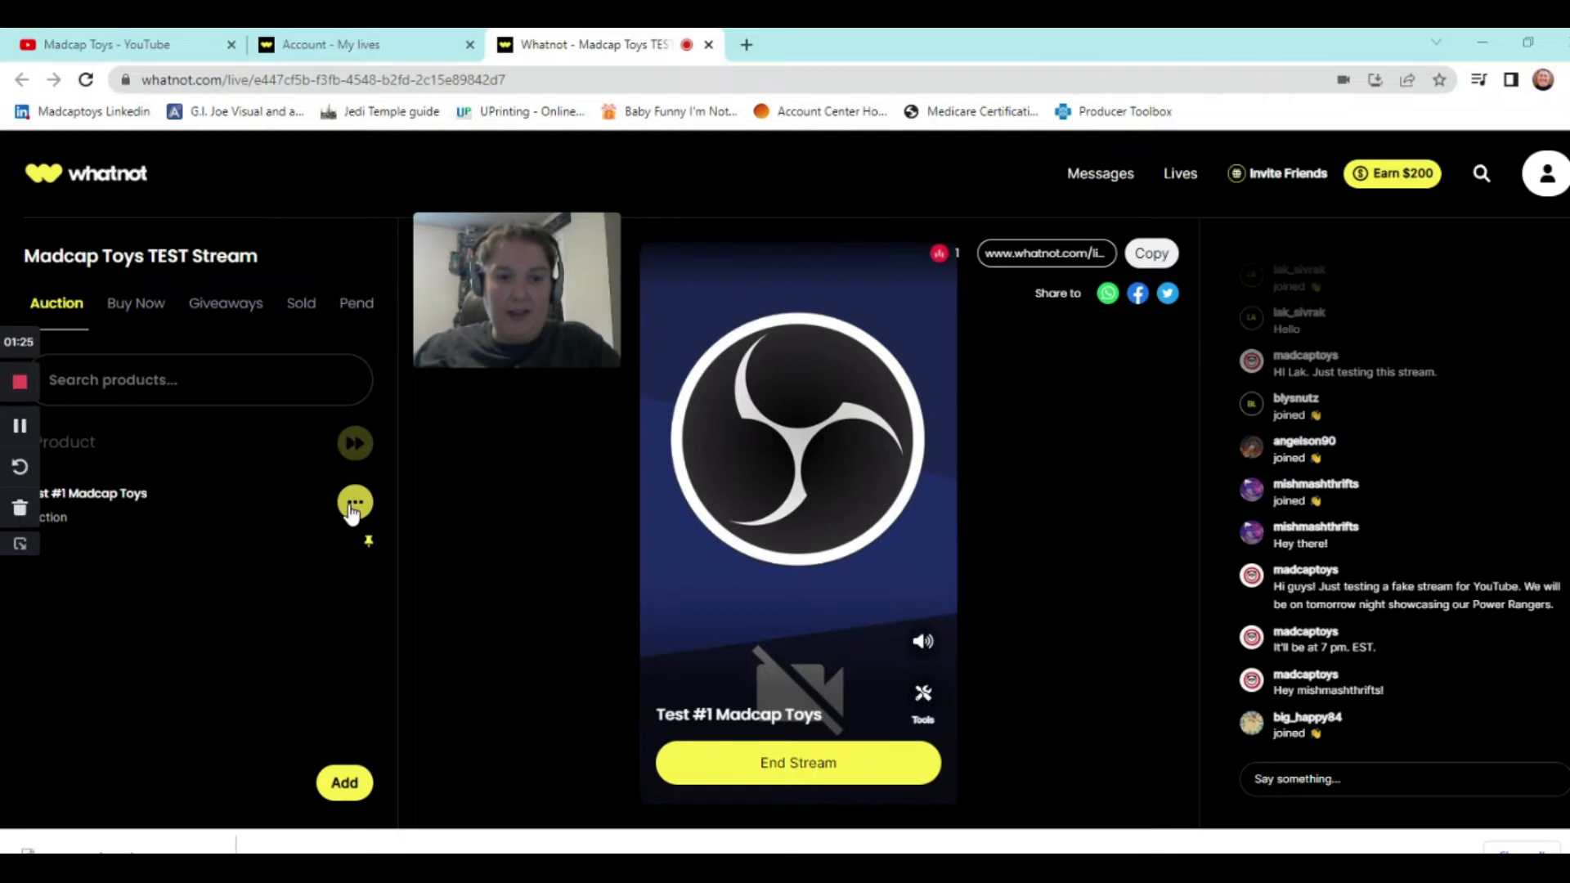
- Choose Start auction from the Test #1 Madcap Toys item's options menu
{"action": "left_click", "coordinate": [354, 502]}
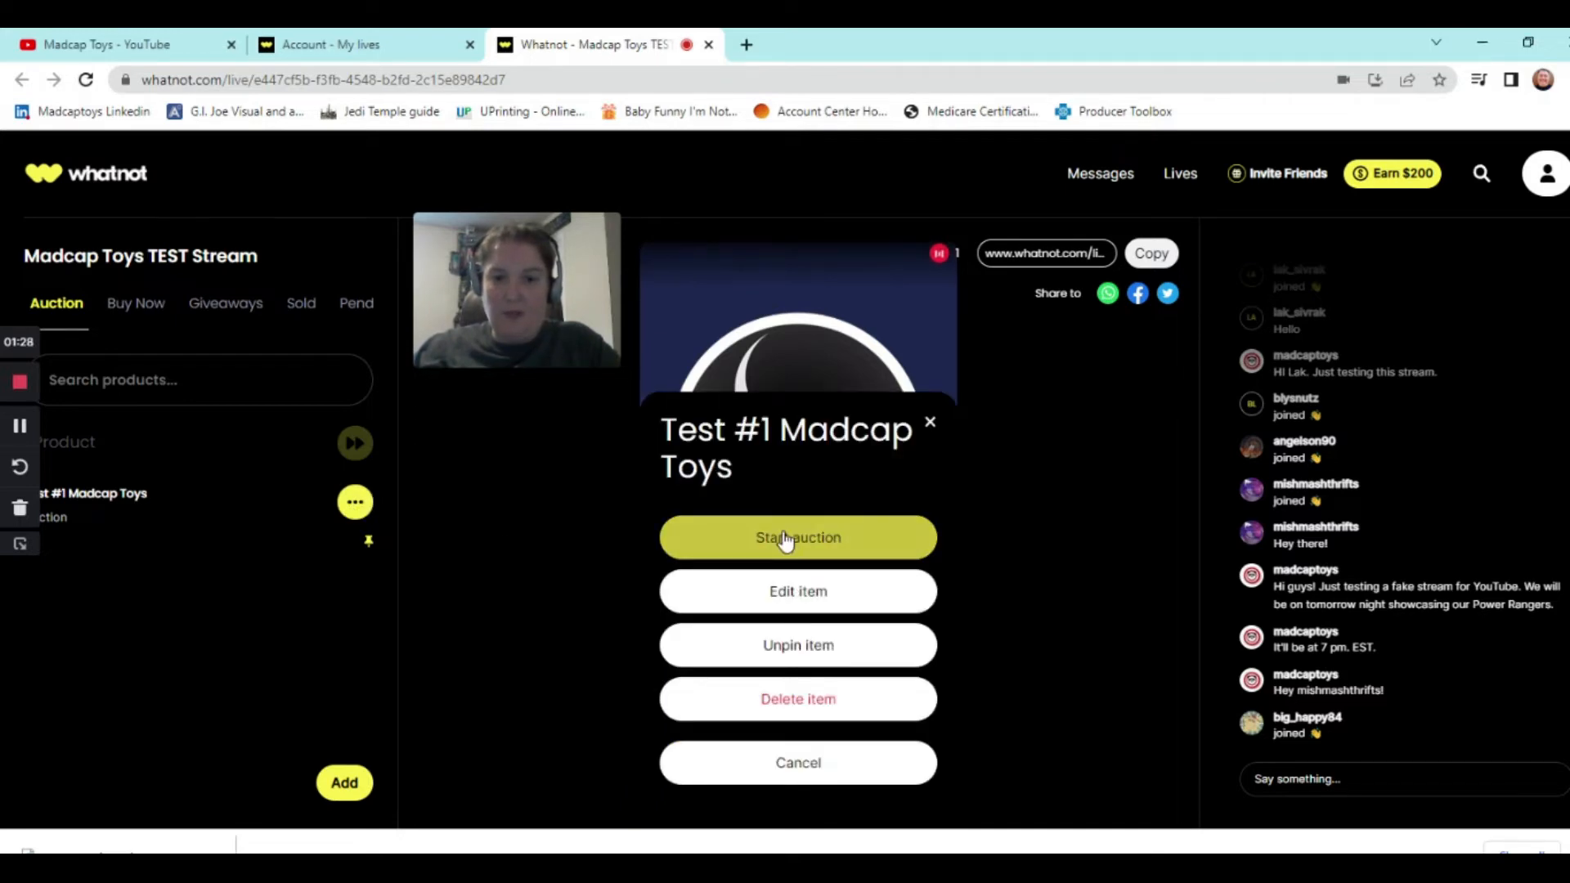
{"action": "mouse_move", "coordinate": [798, 591]}
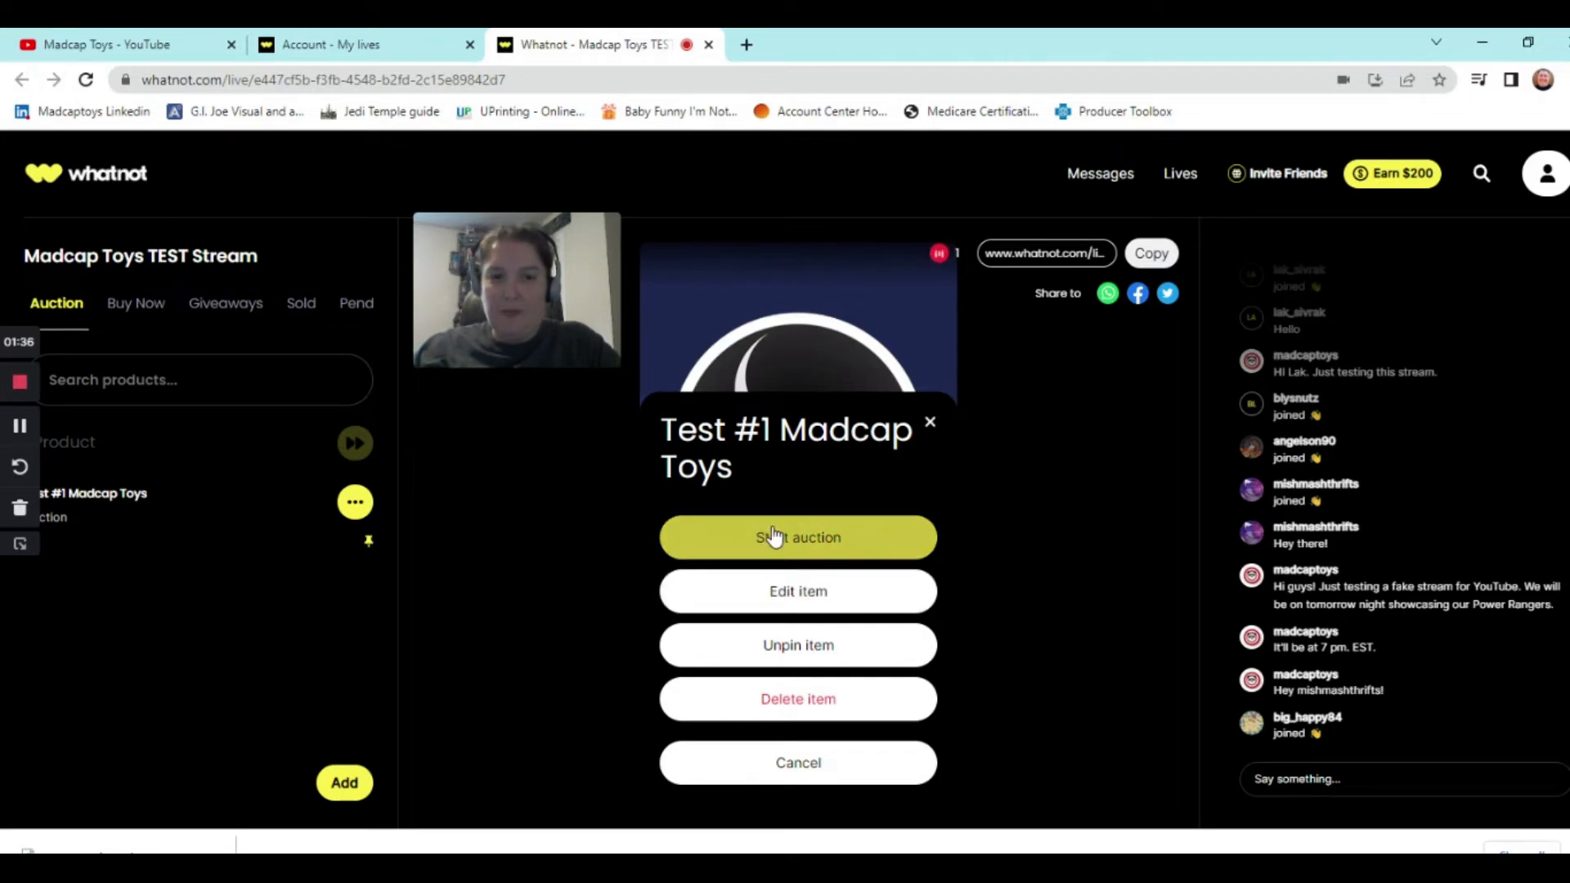
{"action": "left_click", "coordinate": [798, 538]}
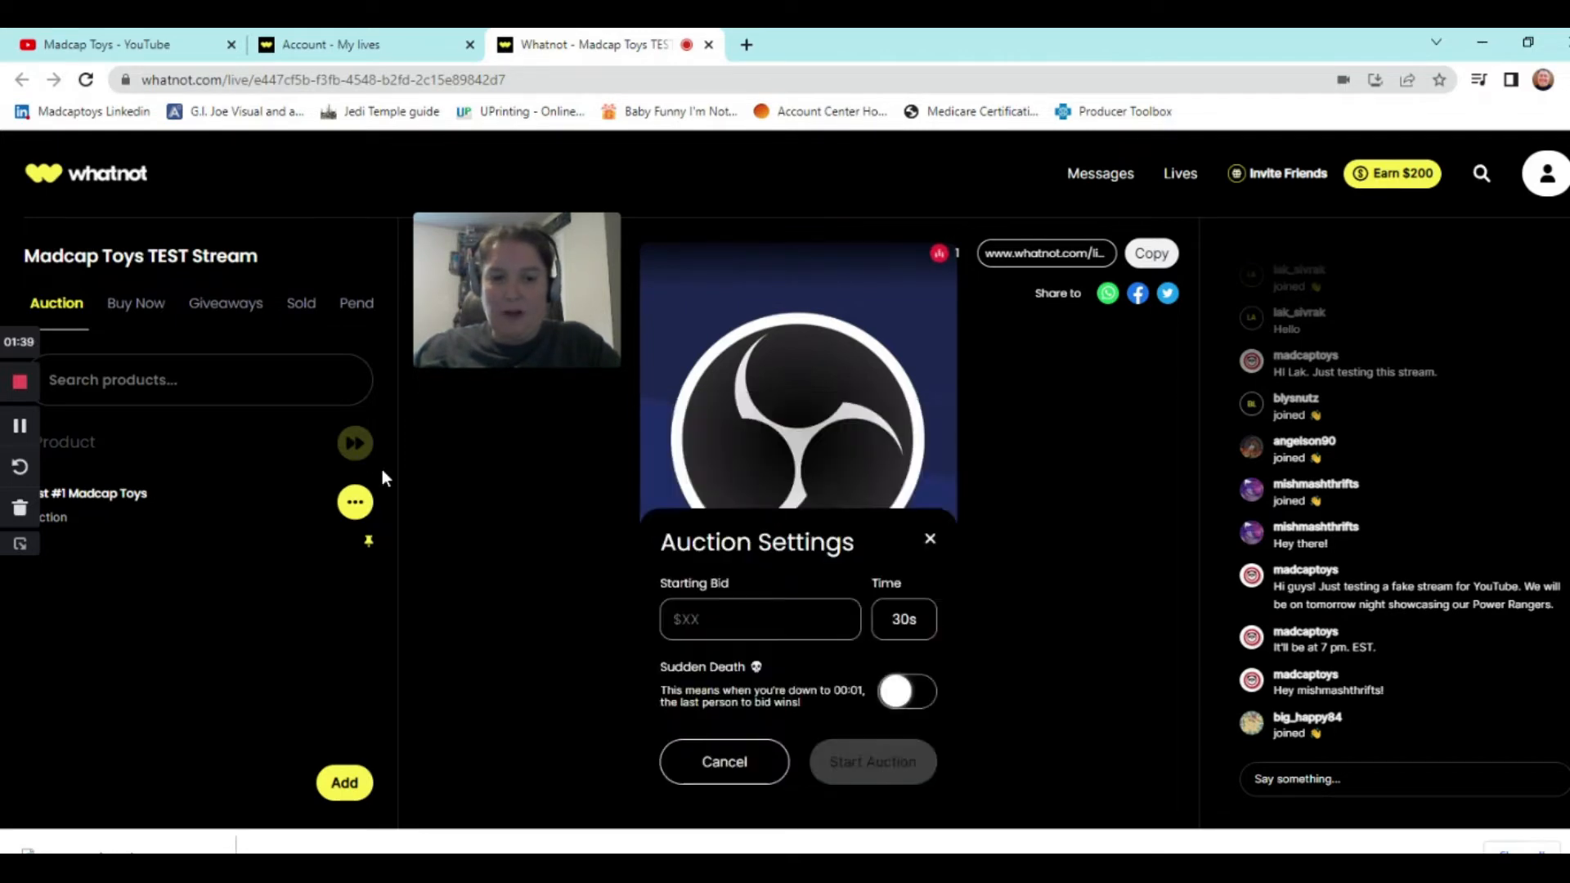
- Enter a starting bid of 3 and bring up the auction duration choices
{"action": "left_click", "coordinate": [758, 618]}
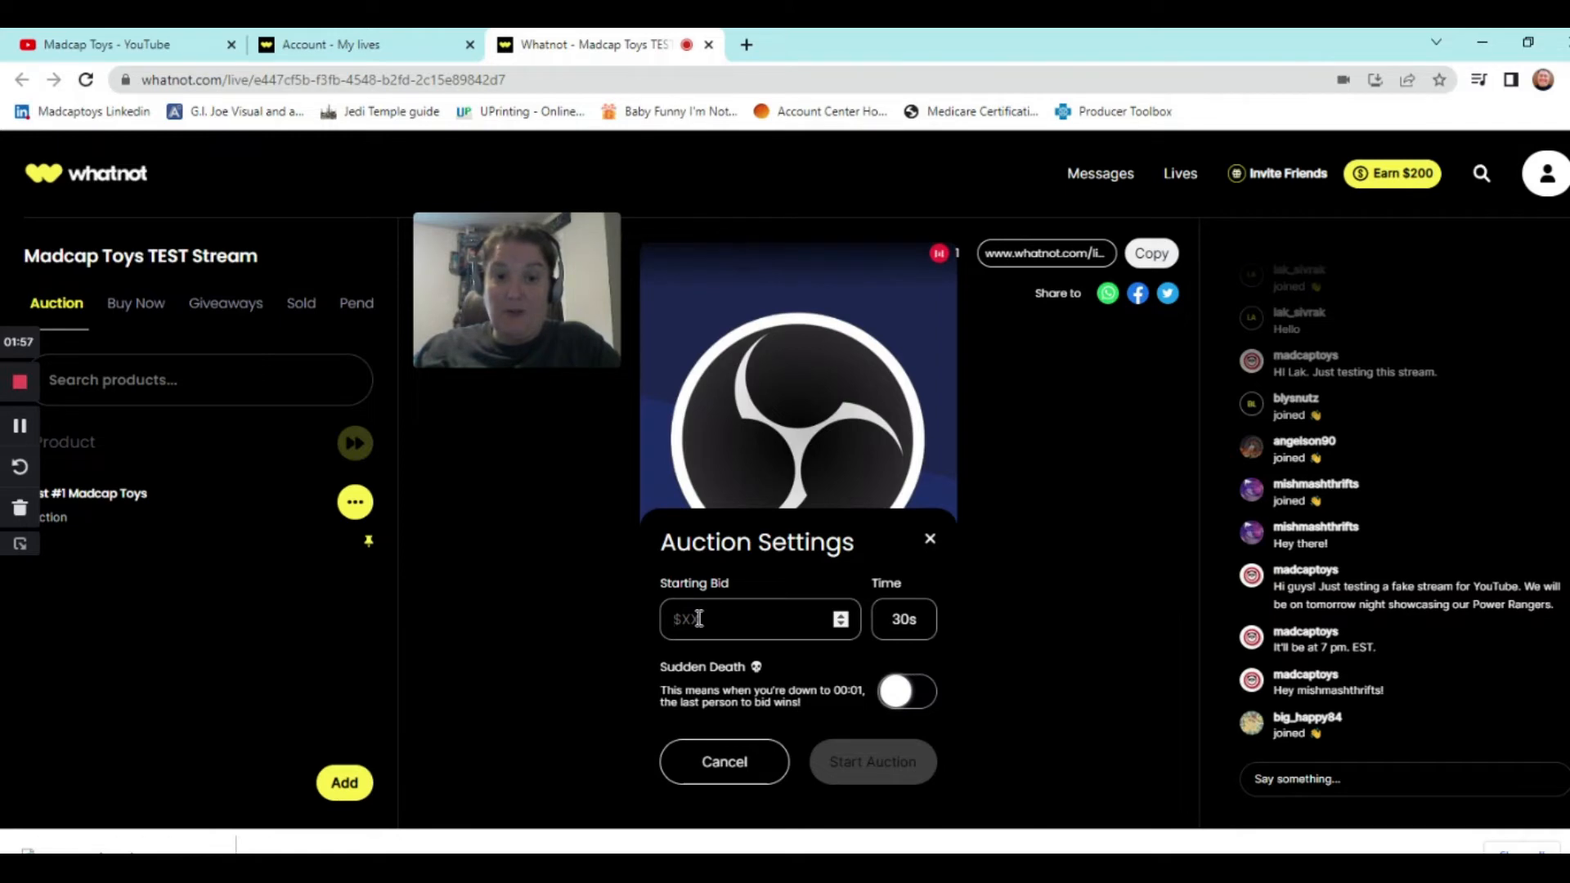
{"action": "left_click", "coordinate": [722, 618]}
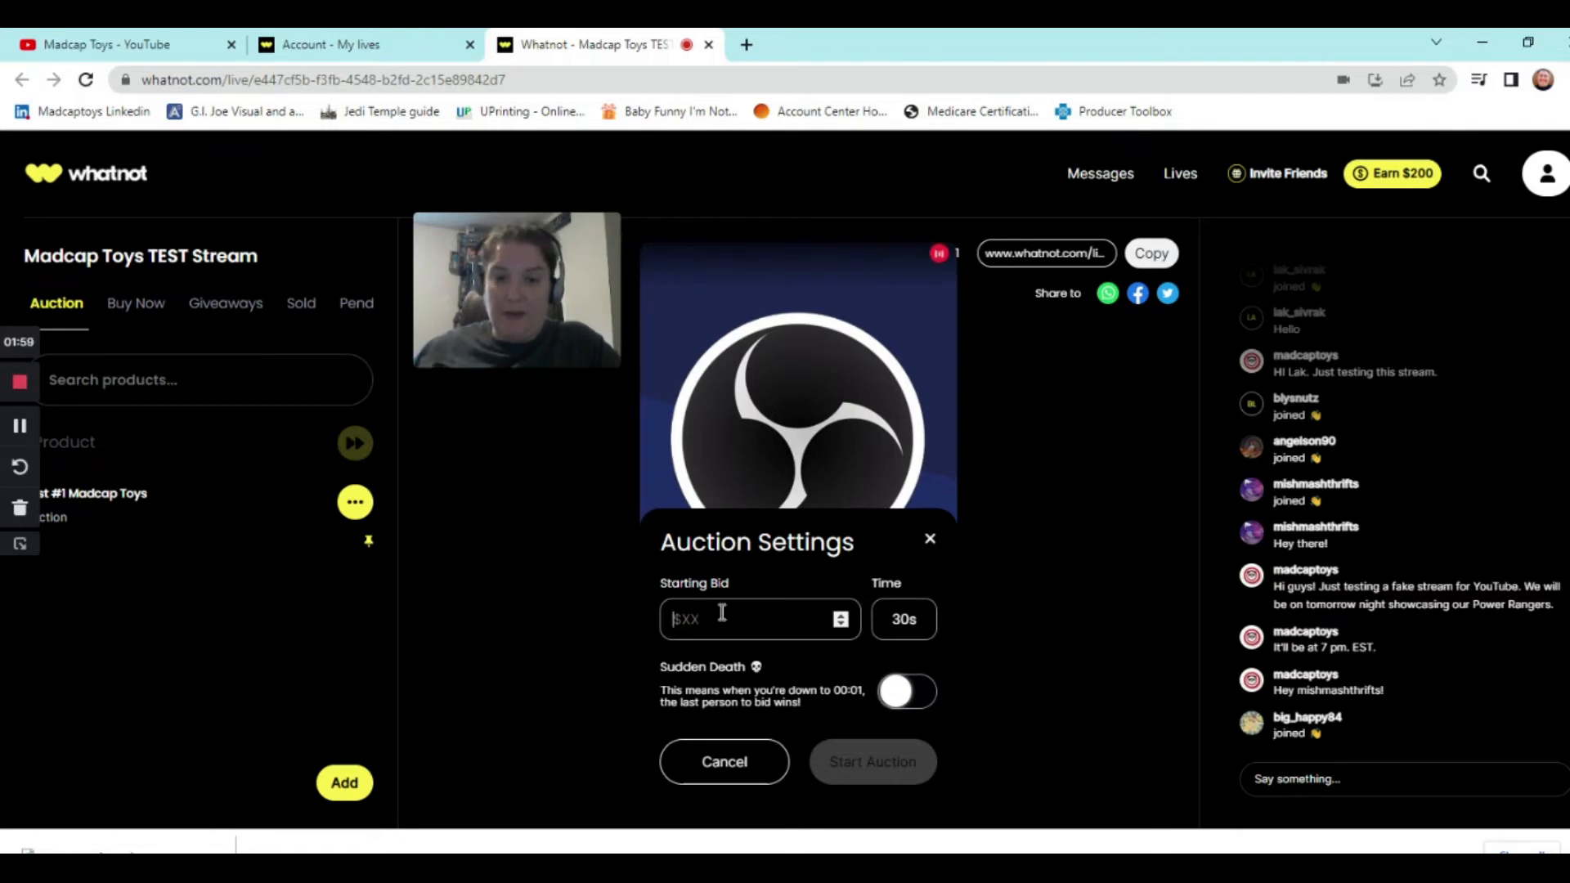
{"action": "type", "text": "3"}
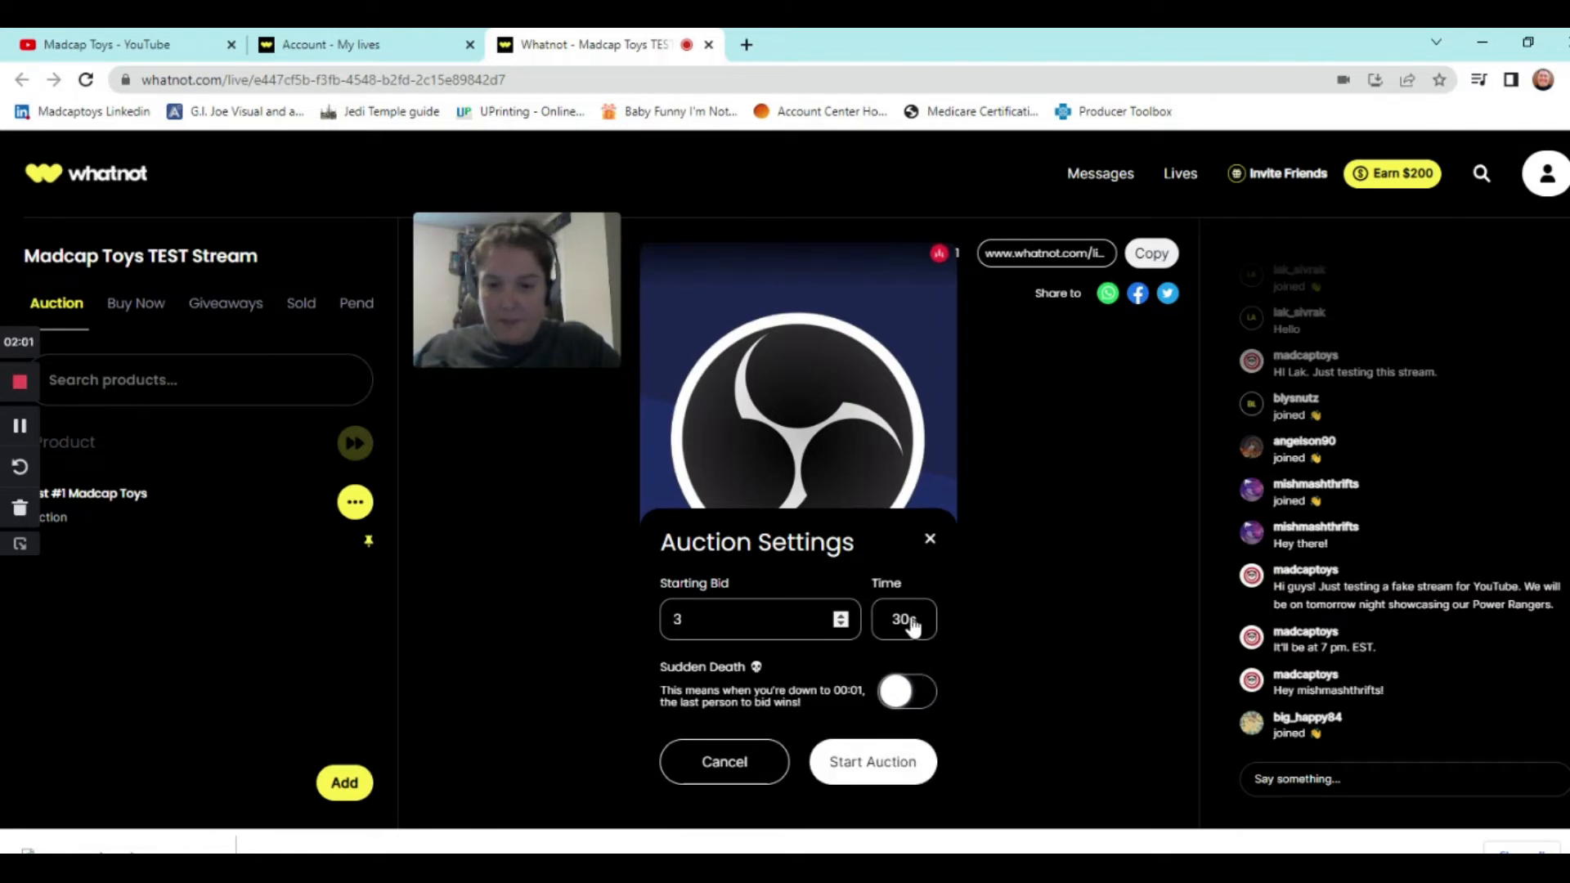
{"action": "left_click", "coordinate": [903, 618]}
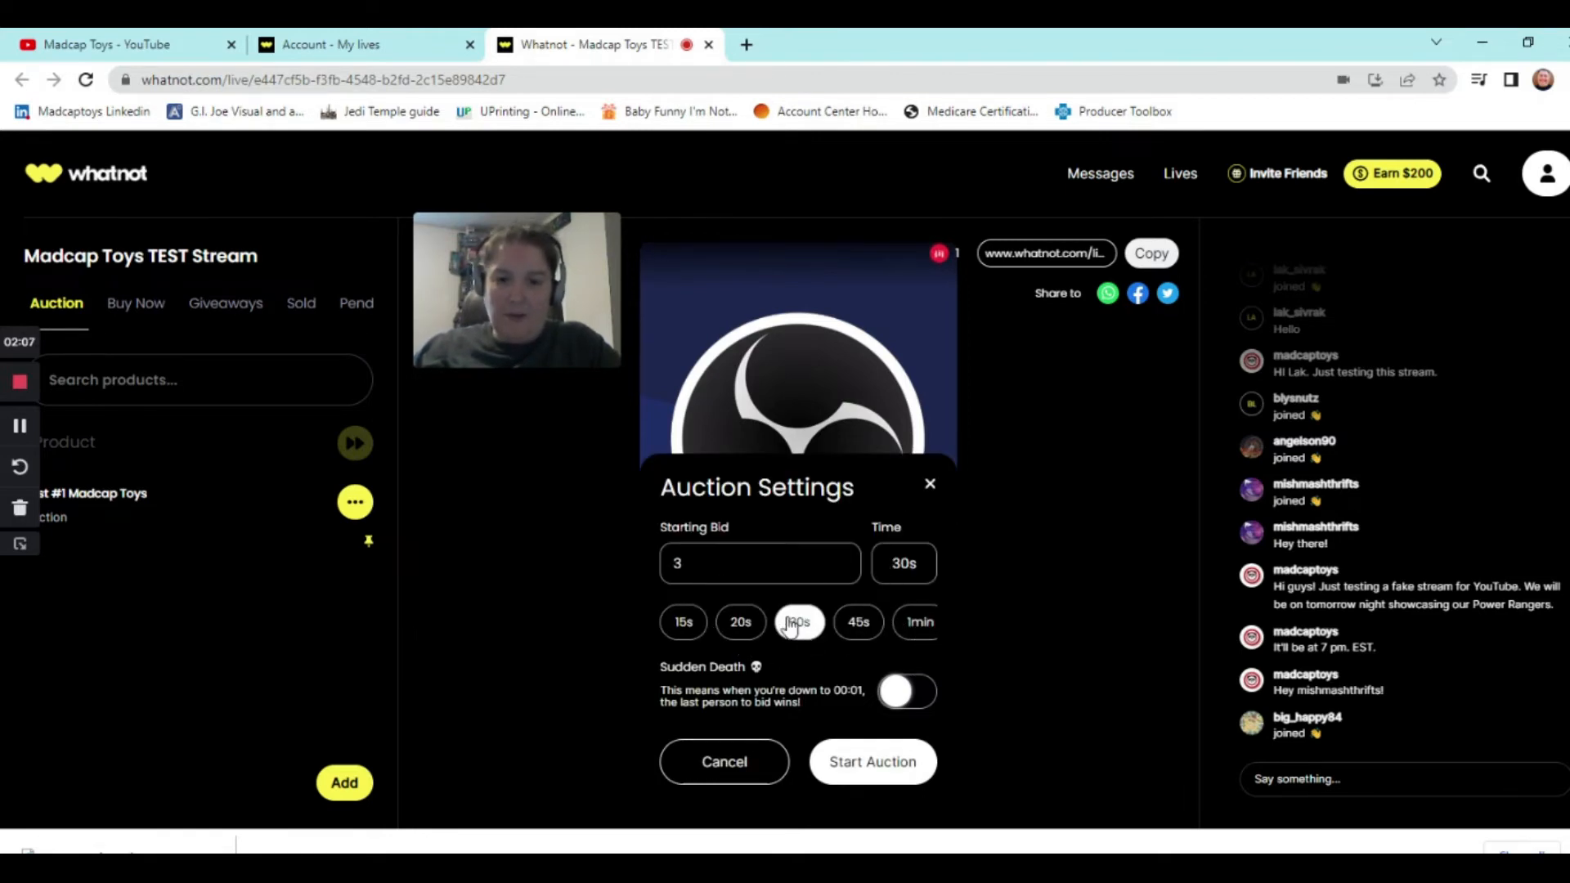
- Keep the 30s timer with Sudden Death off and start the auction at $3
{"action": "left_click", "coordinate": [799, 621]}
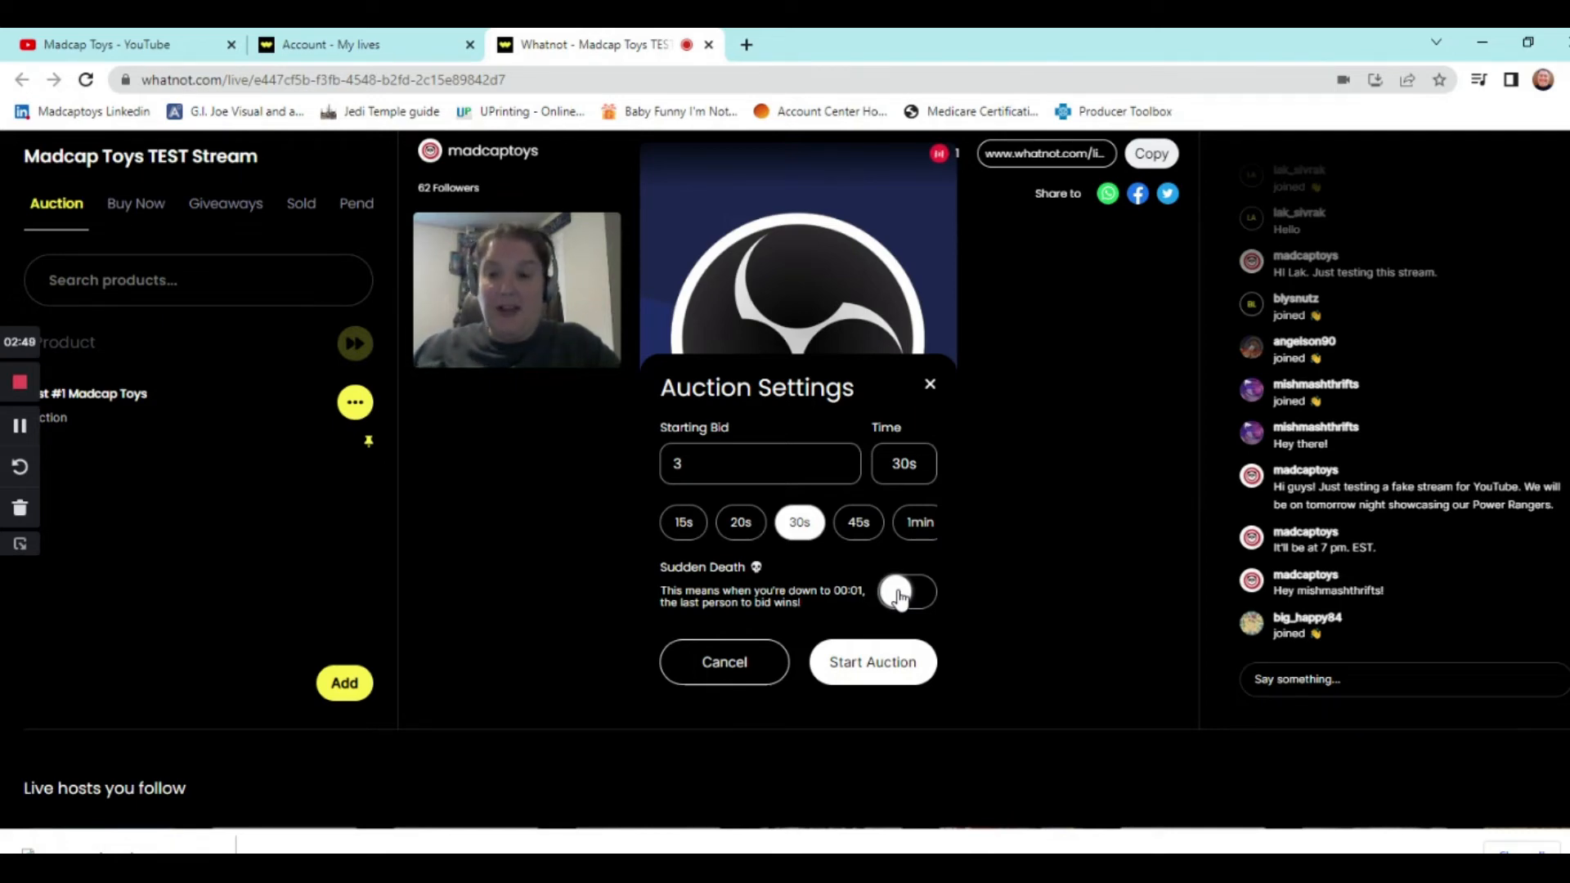
{"action": "left_click", "coordinate": [906, 592]}
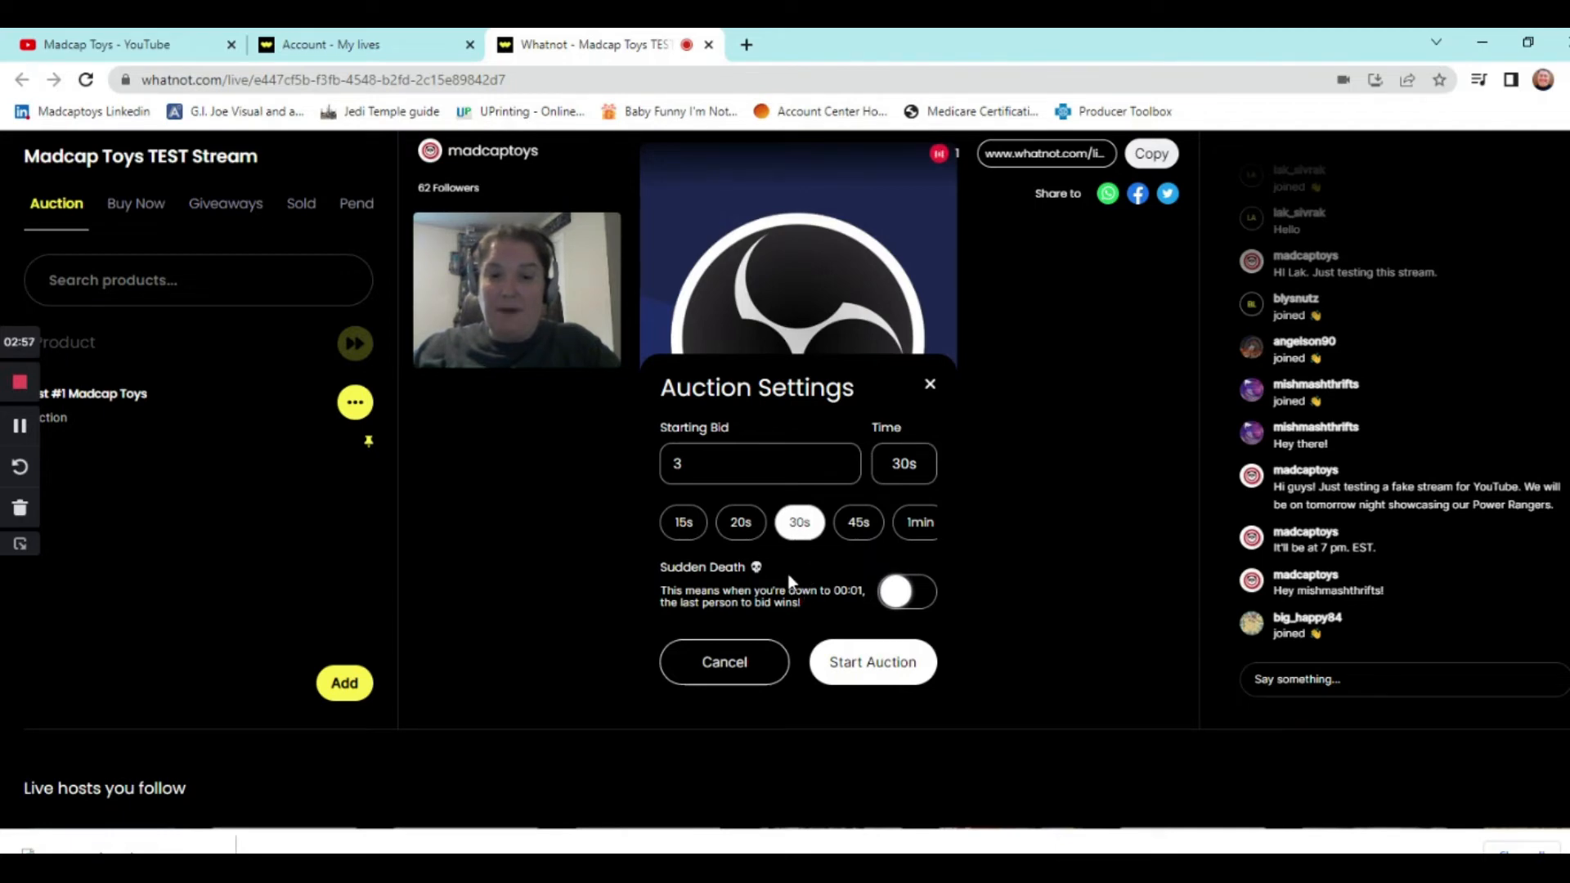
{"action": "mouse_move", "coordinate": [791, 561]}
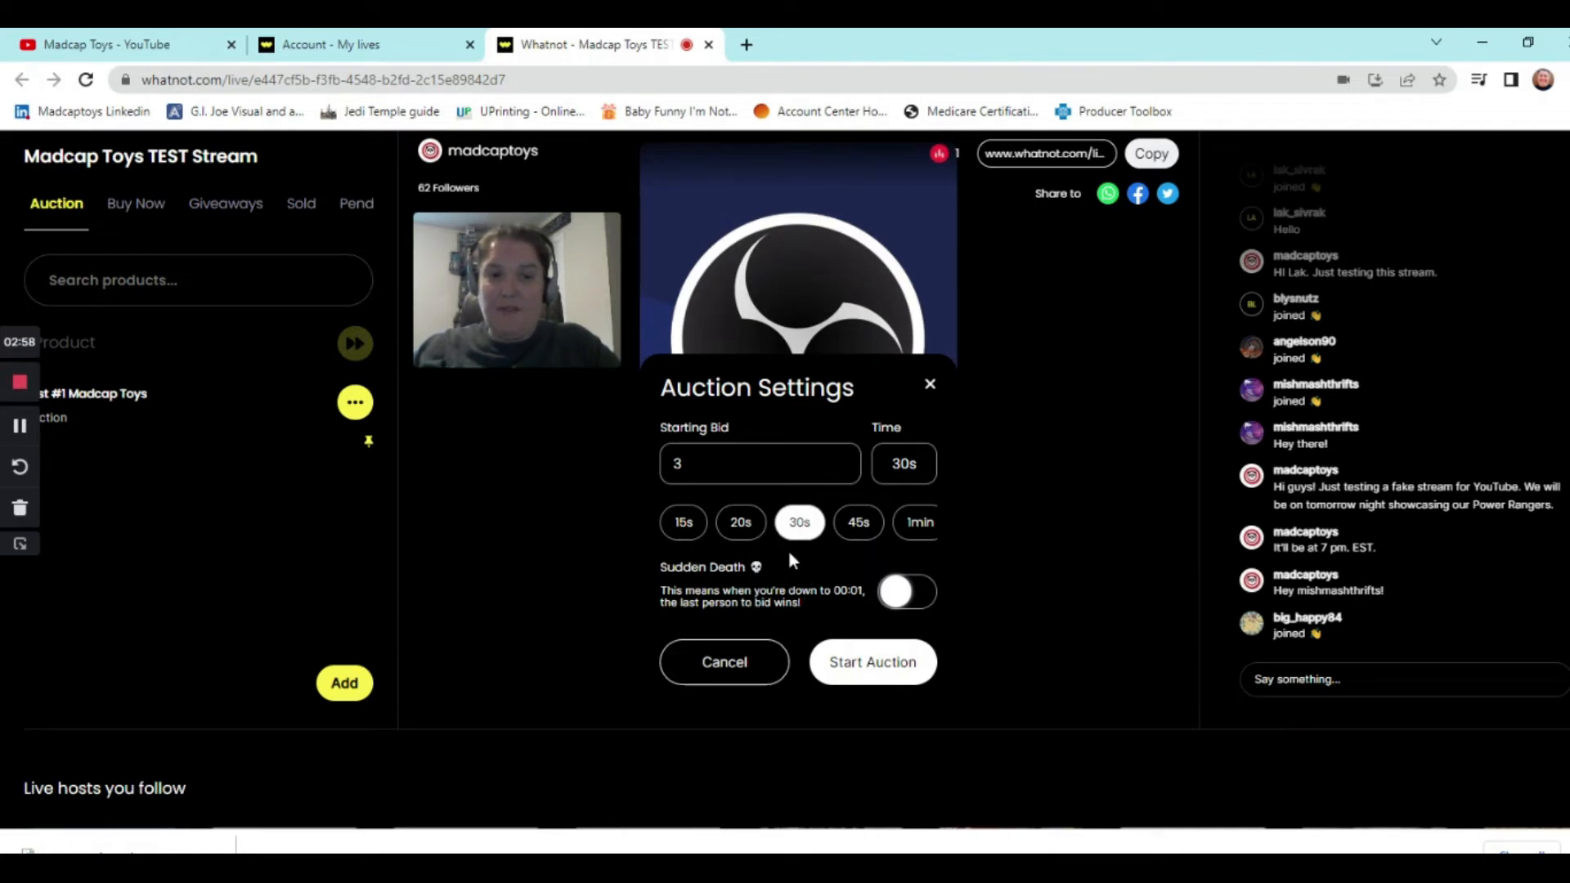
{"action": "mouse_move", "coordinate": [813, 606]}
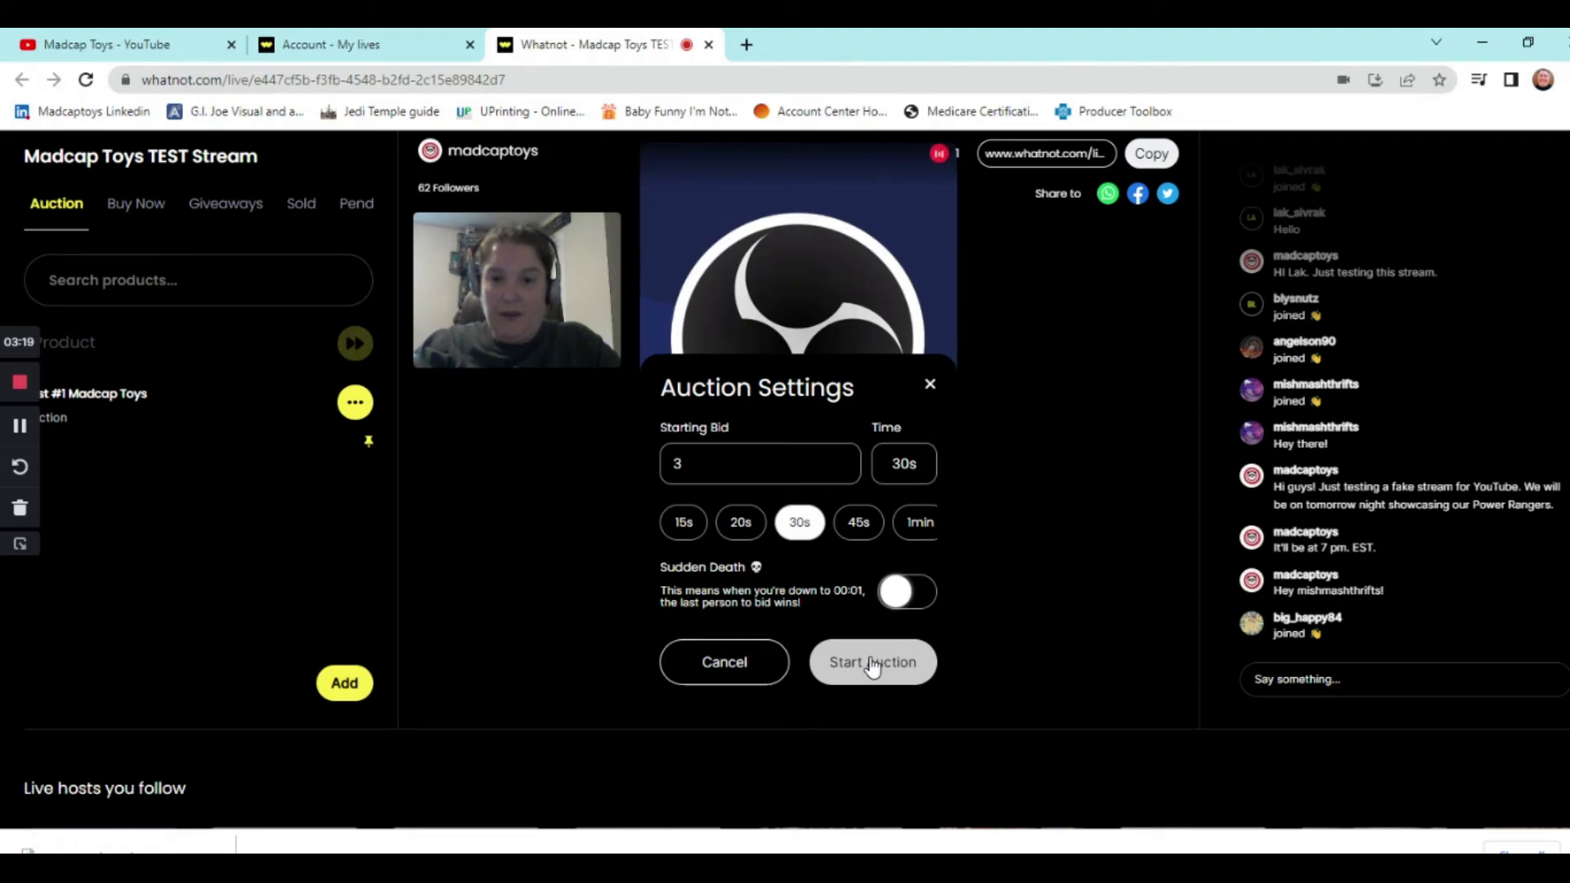
{"action": "left_click", "coordinate": [872, 663]}
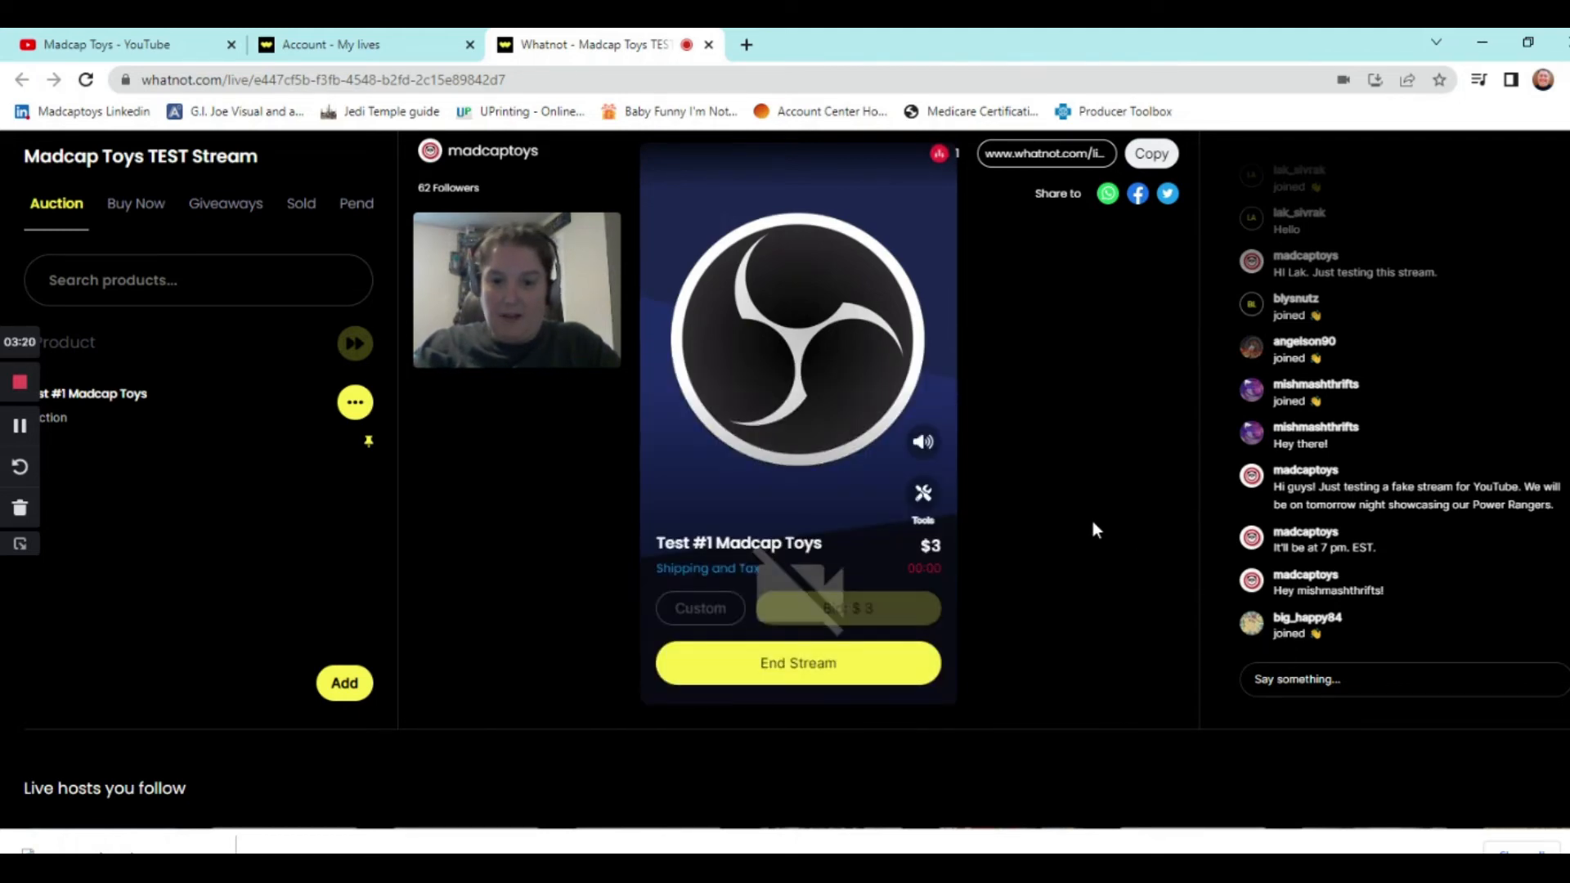